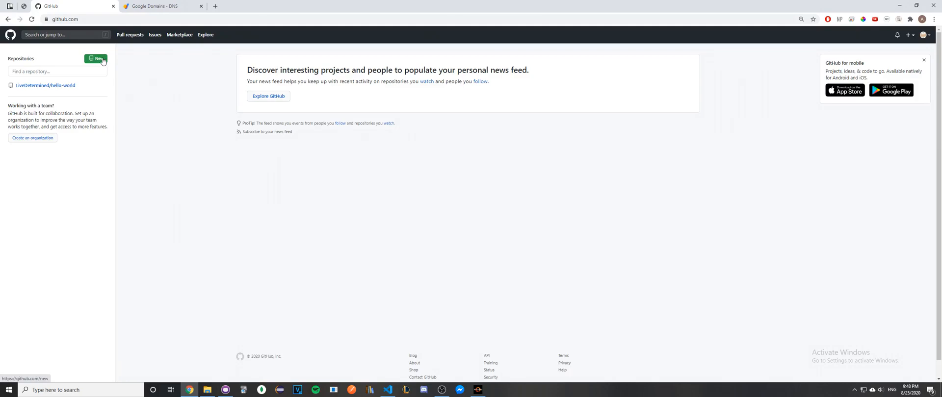
pyautogui.moveTo(186, 96)
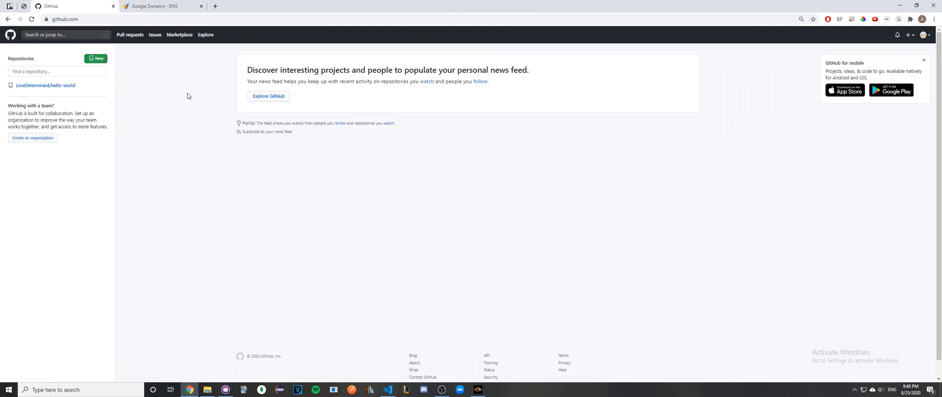
# Step: Start a new repository named LiveDetermined.github.io
pyautogui.click(96, 58)
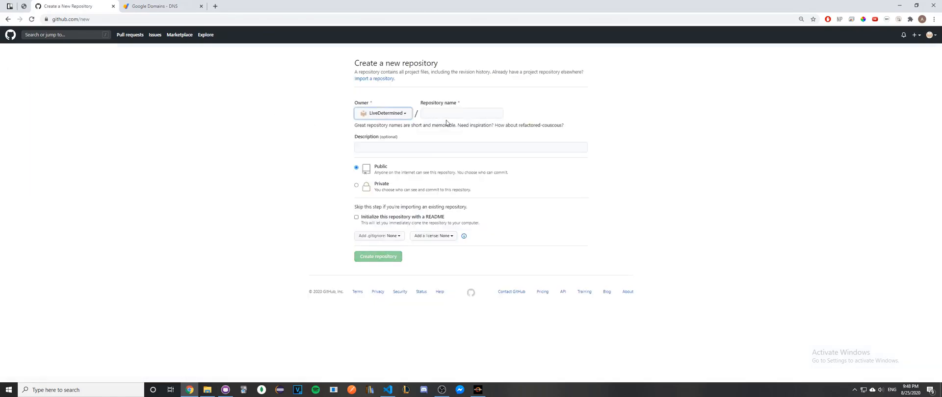
pyautogui.click(461, 113)
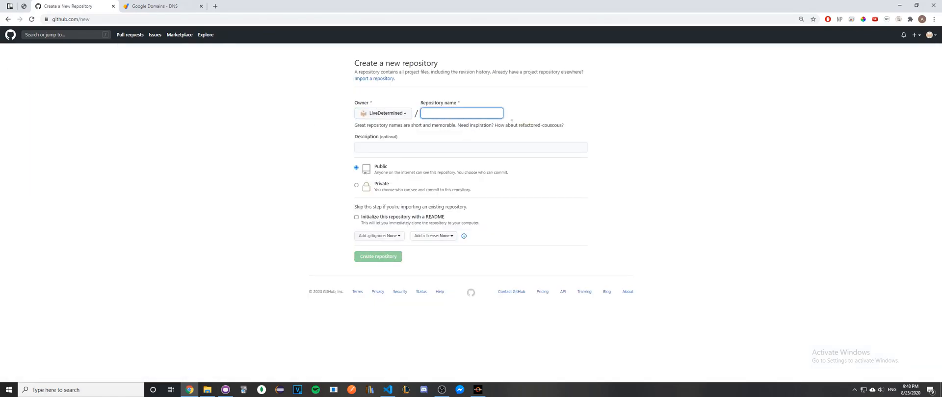
pyautogui.write('l')
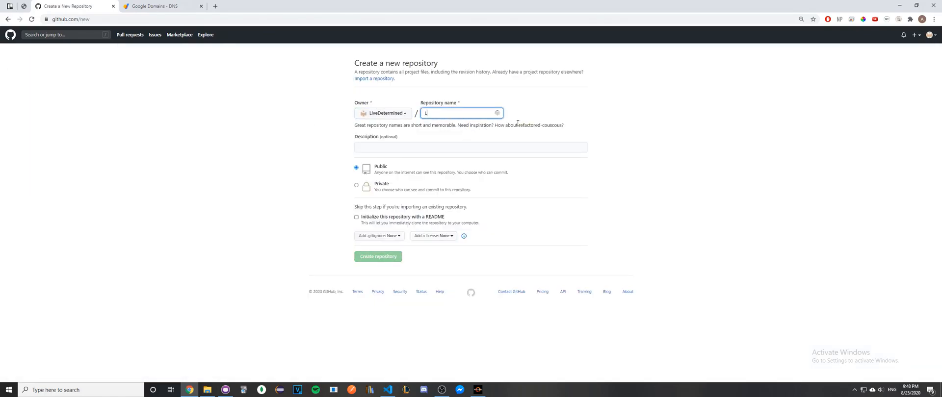
pyautogui.write('LiveDetermined.github')
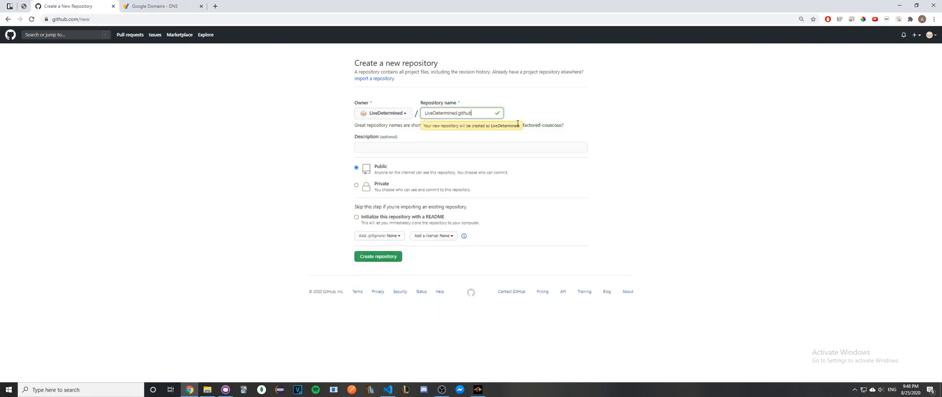
pyautogui.write('.io')
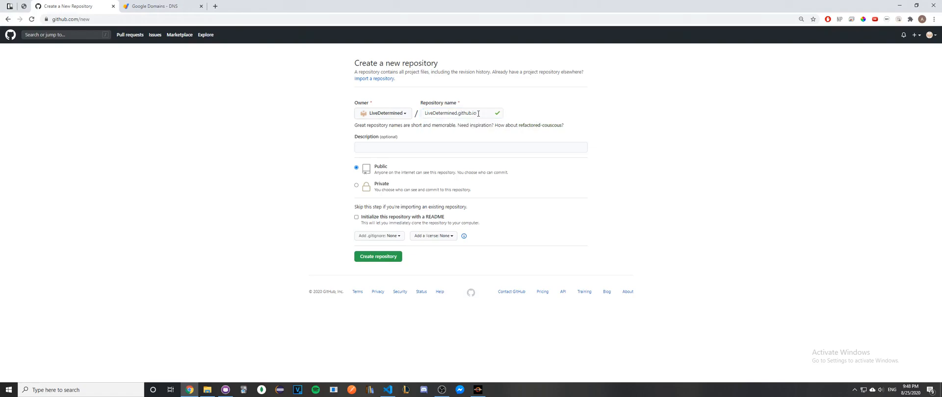
pyautogui.moveTo(462, 103)
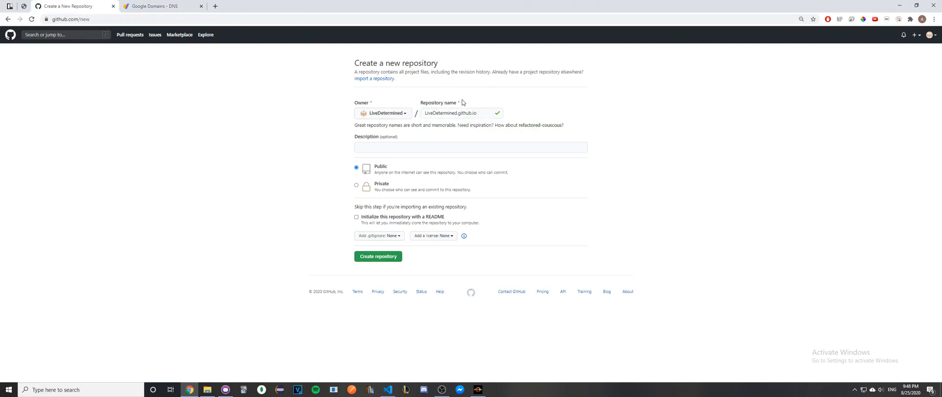
pyautogui.moveTo(437, 109)
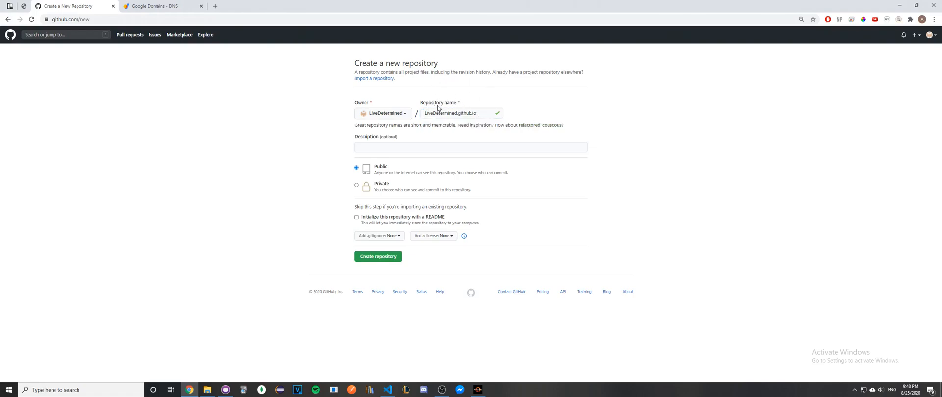
pyautogui.moveTo(355, 186)
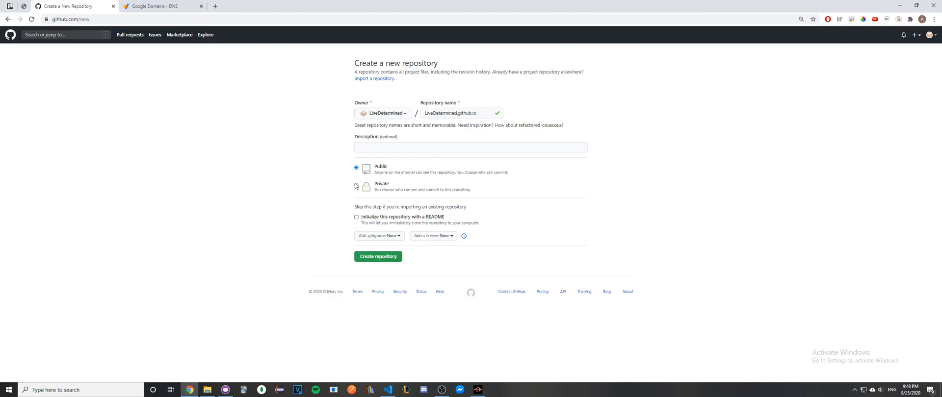
# Step: Initialize it with a README and create the repository
pyautogui.click(356, 217)
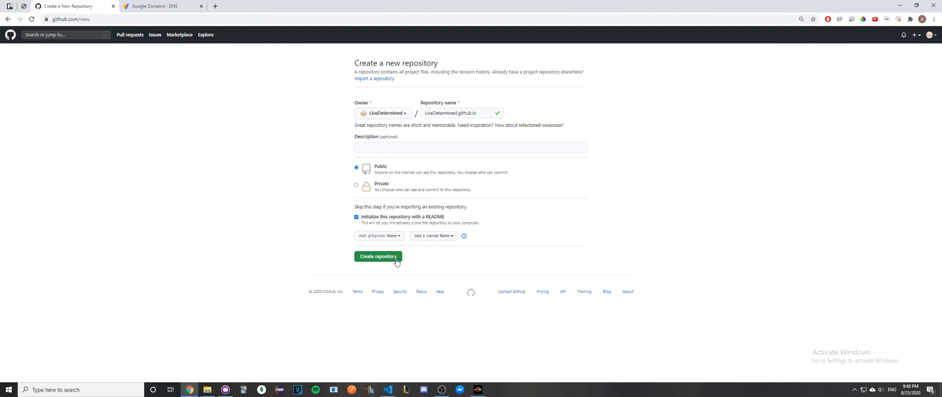
pyautogui.click(379, 256)
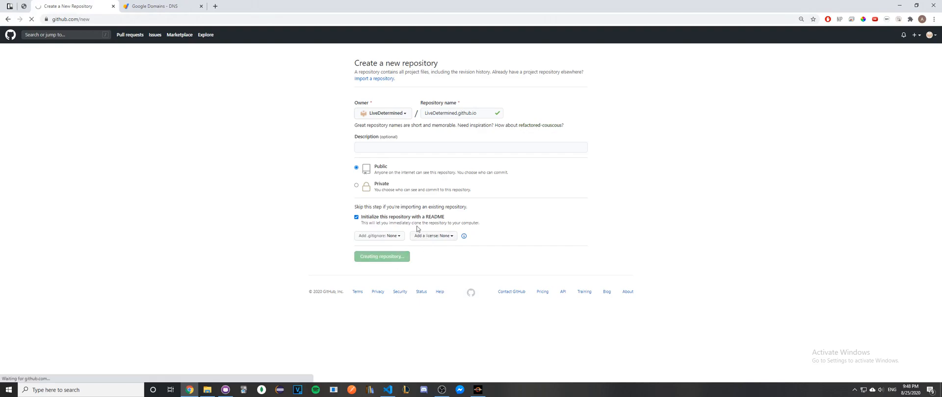
pyautogui.click(382, 257)
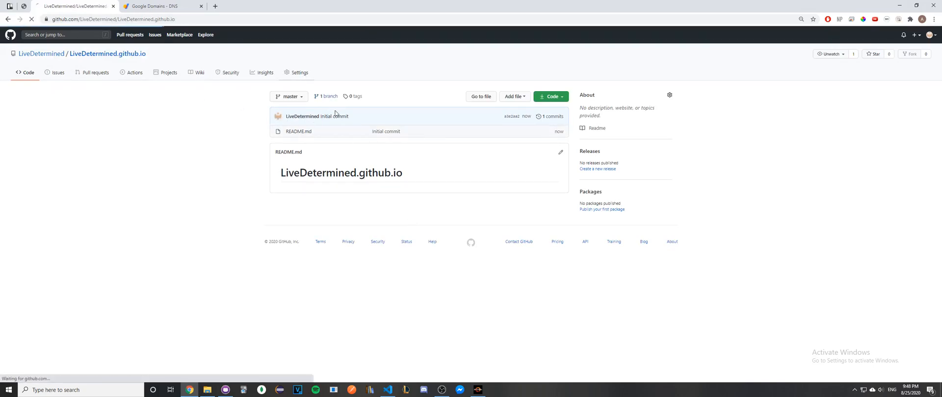
pyautogui.click(298, 71)
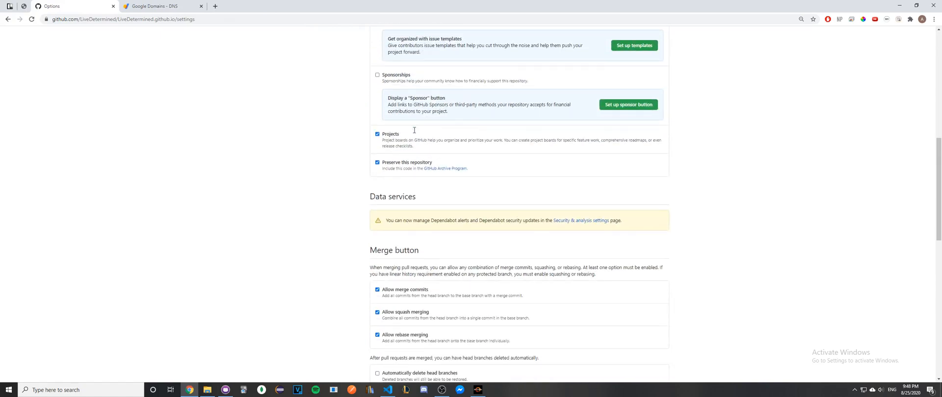
pyautogui.scroll(-3)
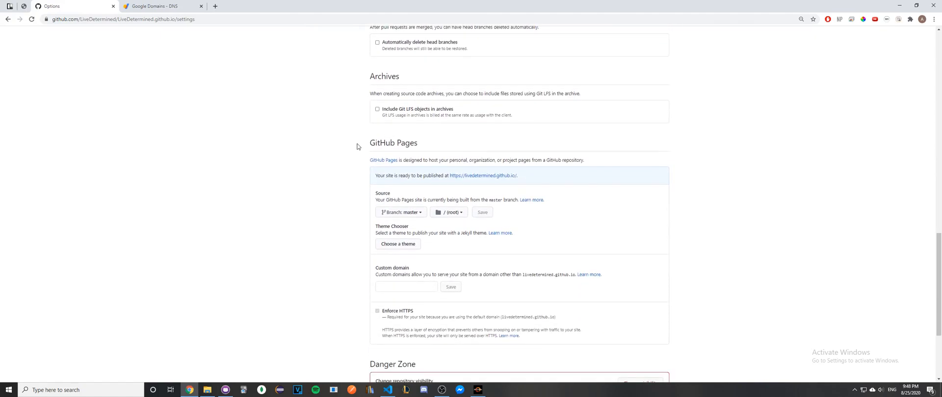
pyautogui.scroll(-3)
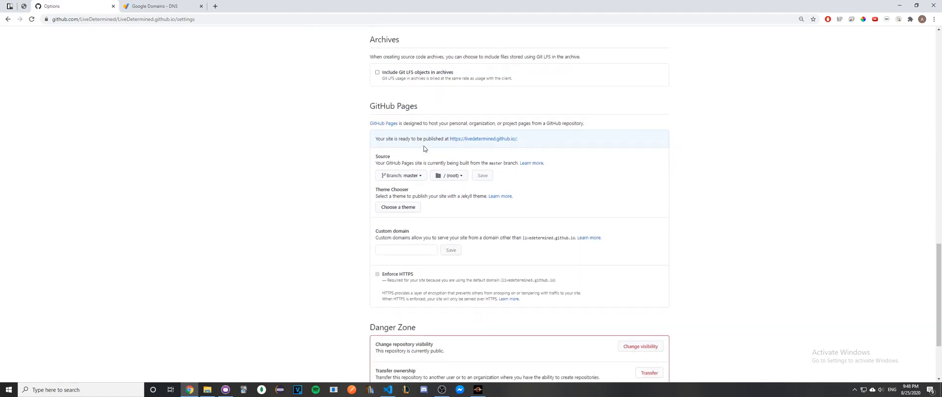
pyautogui.click(406, 250)
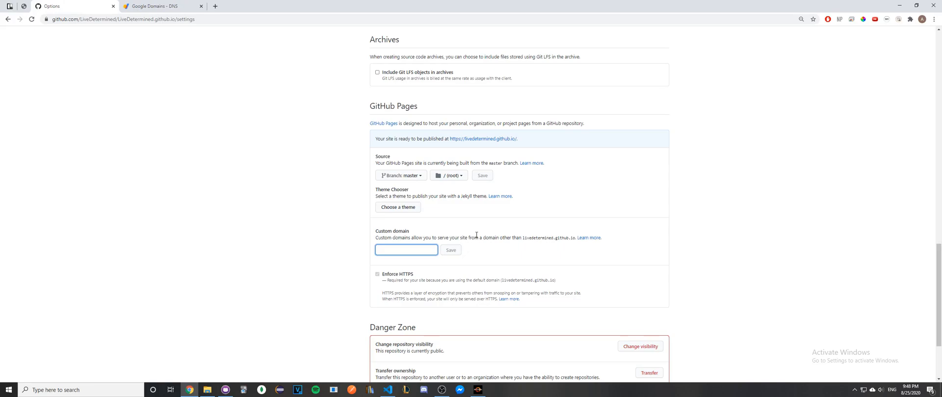
pyautogui.write('www.andytruong.')
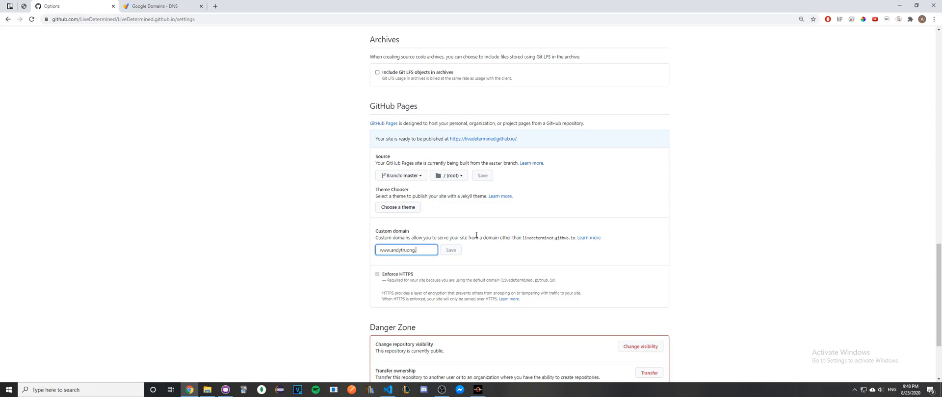
pyautogui.click(450, 250)
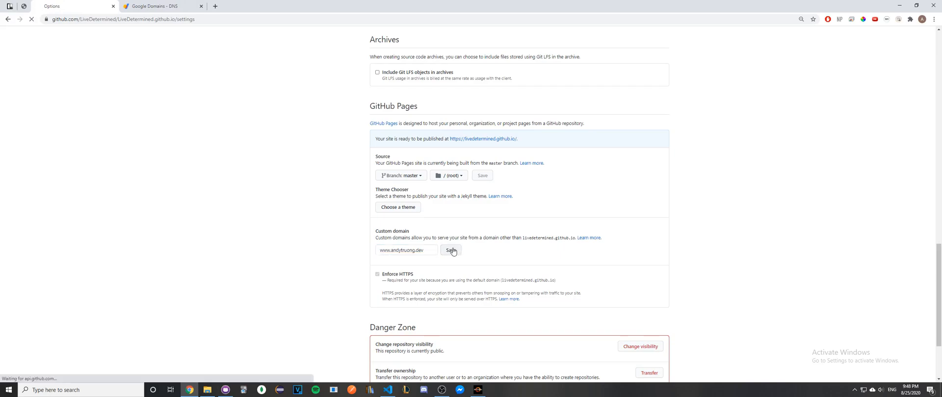
pyautogui.click(450, 252)
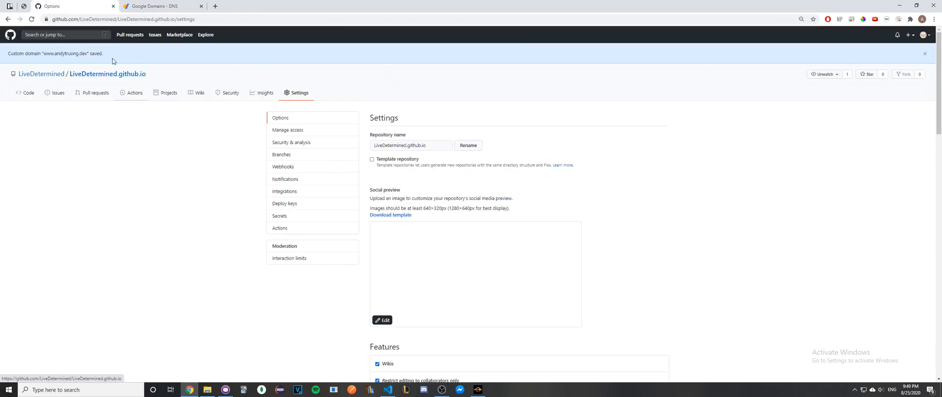
pyautogui.moveTo(84, 59)
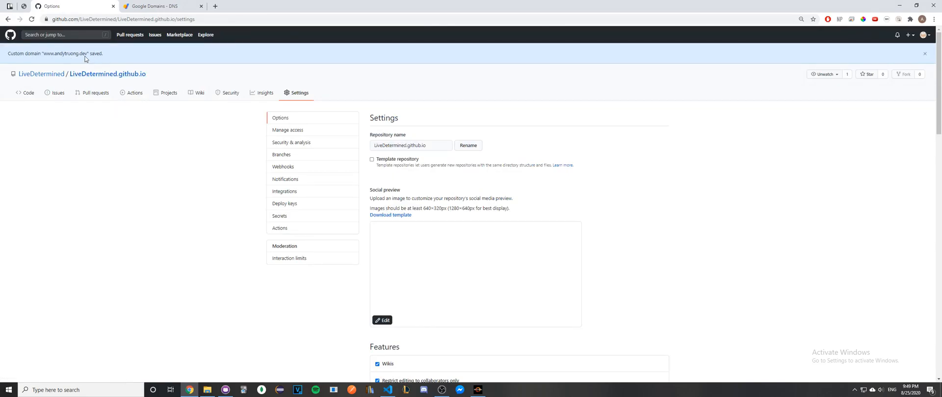
# Step: Review the Pages section confirming the custom domain and HTTPS enforcement
pyautogui.scroll(-3)
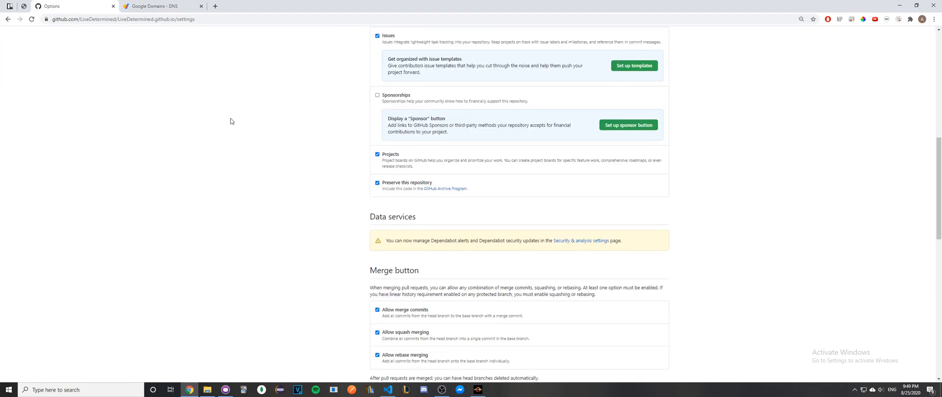
pyautogui.scroll(-3)
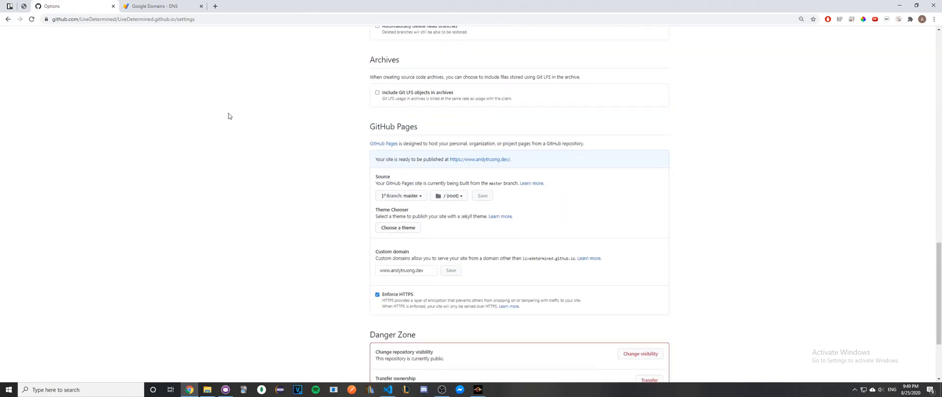
pyautogui.scroll(-3)
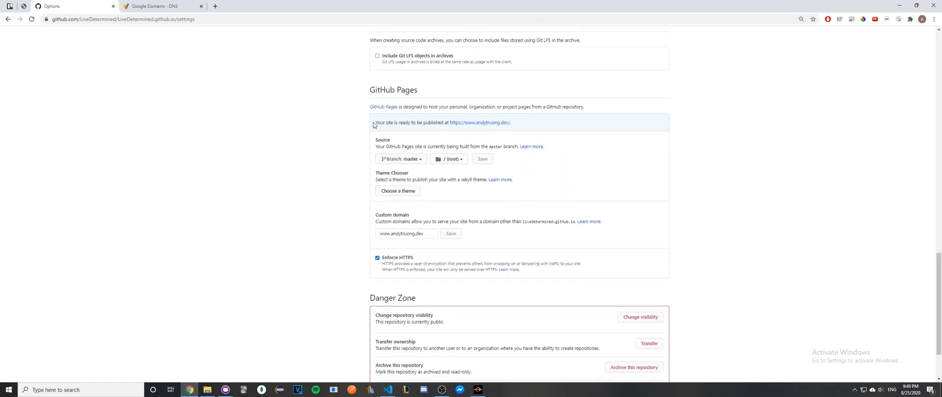
pyautogui.moveTo(479, 123)
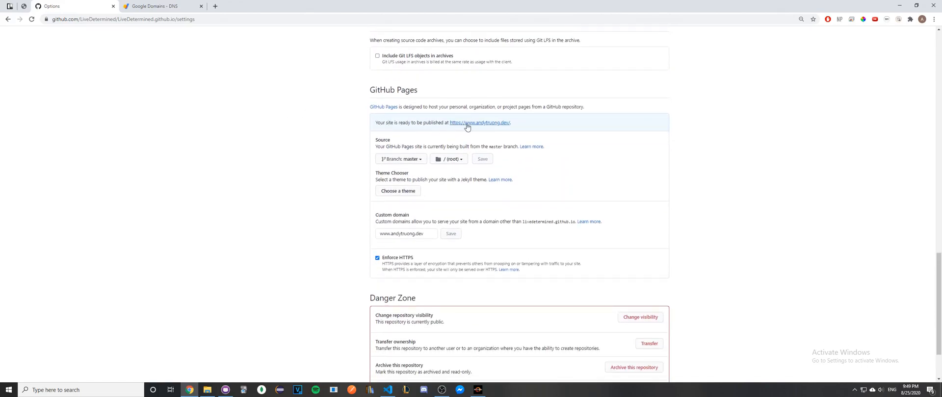
pyautogui.moveTo(307, 120)
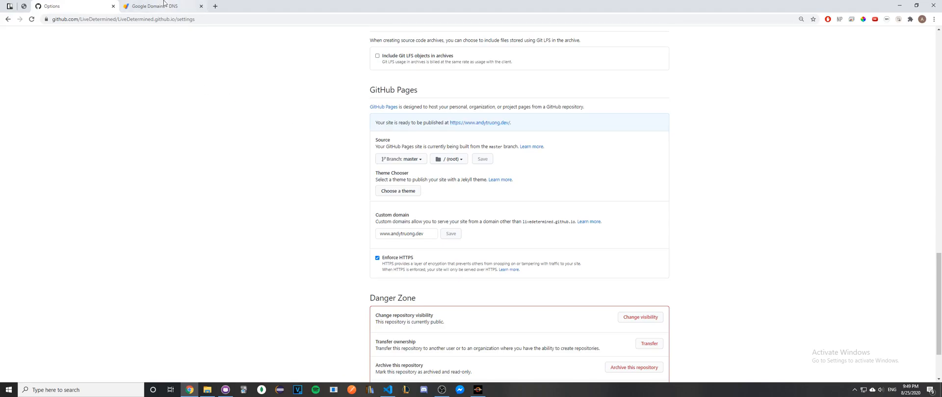
# Step: In andytruong.dev DNS, start a custom record for www of type CNAME
pyautogui.click(162, 6)
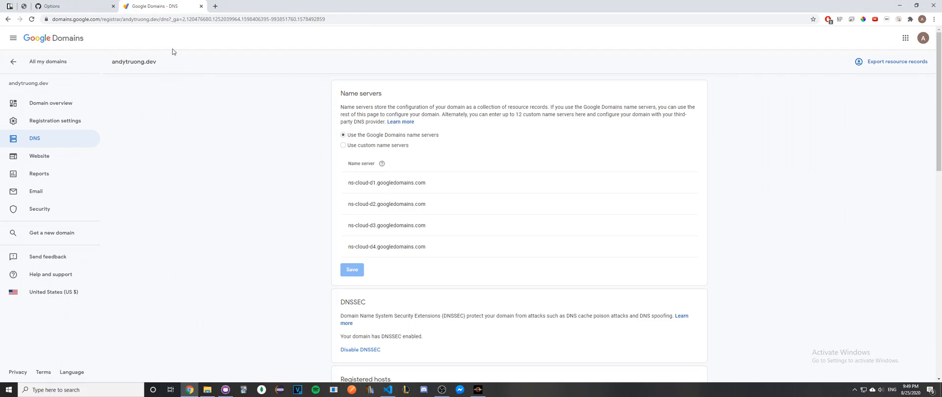
pyautogui.moveTo(103, 130)
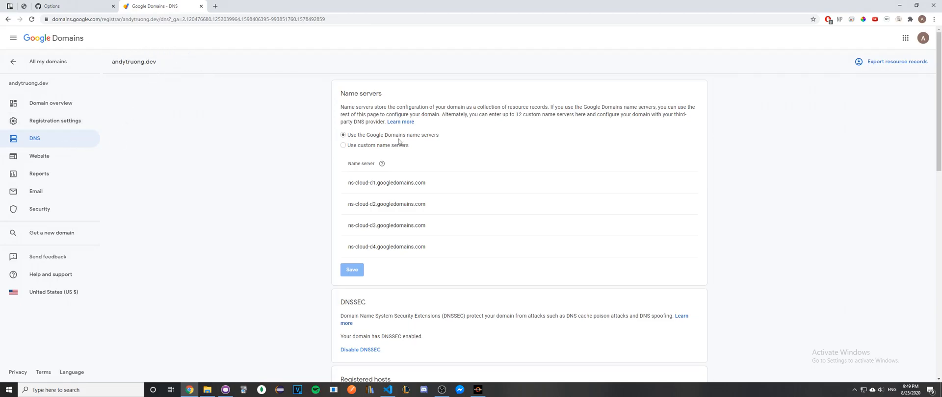
pyautogui.scroll(-3)
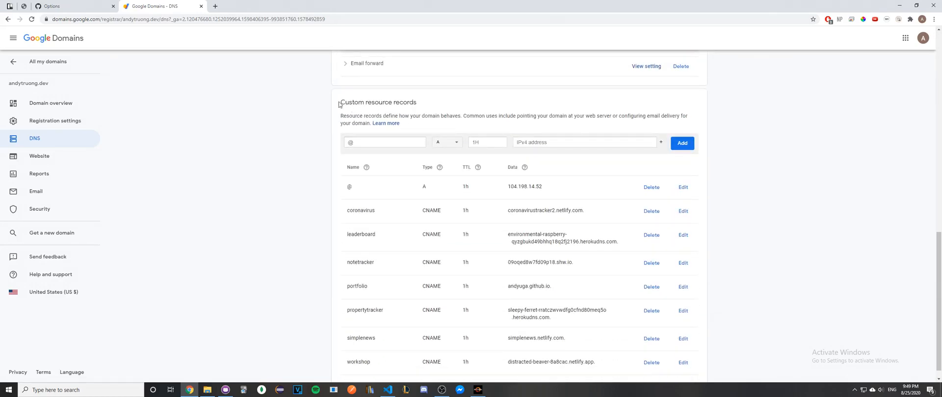
pyautogui.moveTo(401, 135)
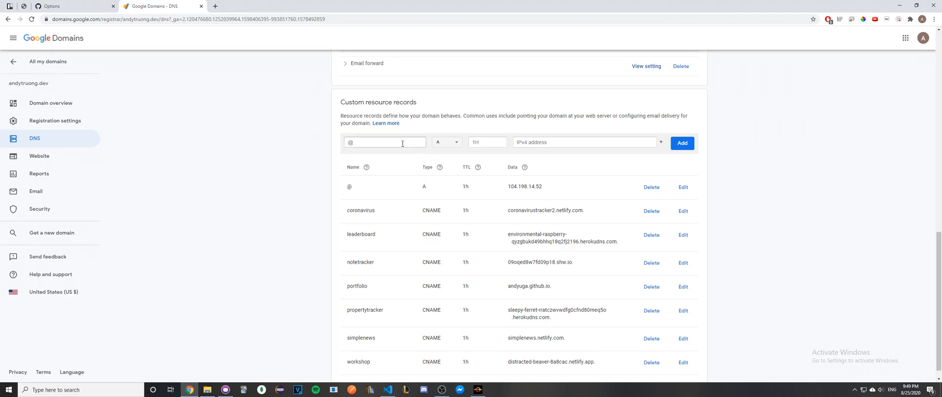
pyautogui.write('www')
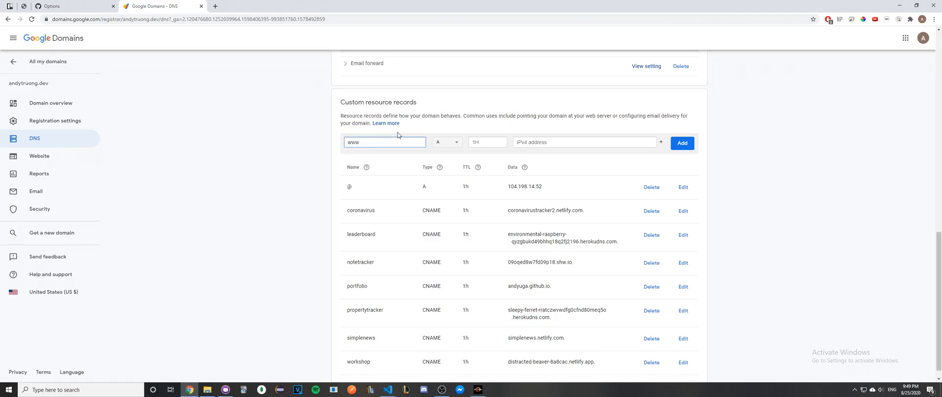
pyautogui.click(446, 142)
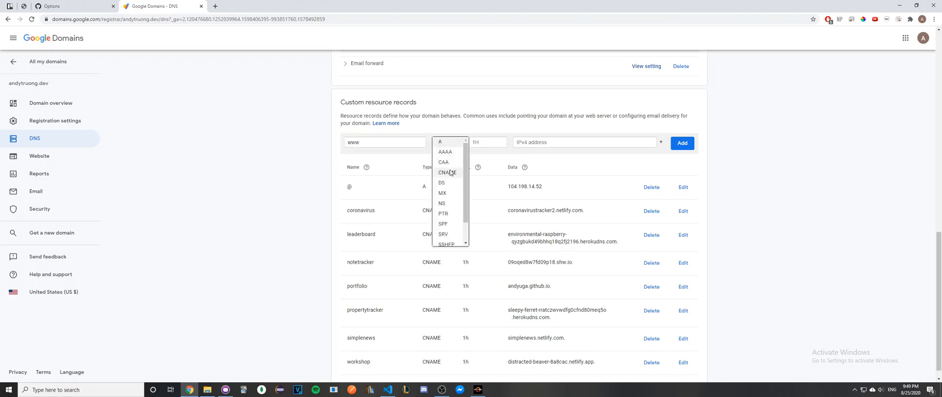
pyautogui.click(447, 173)
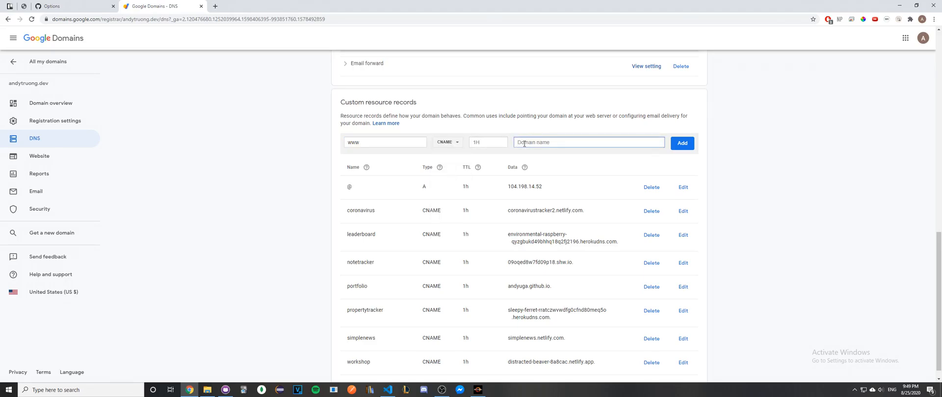
pyautogui.moveTo(295, 82)
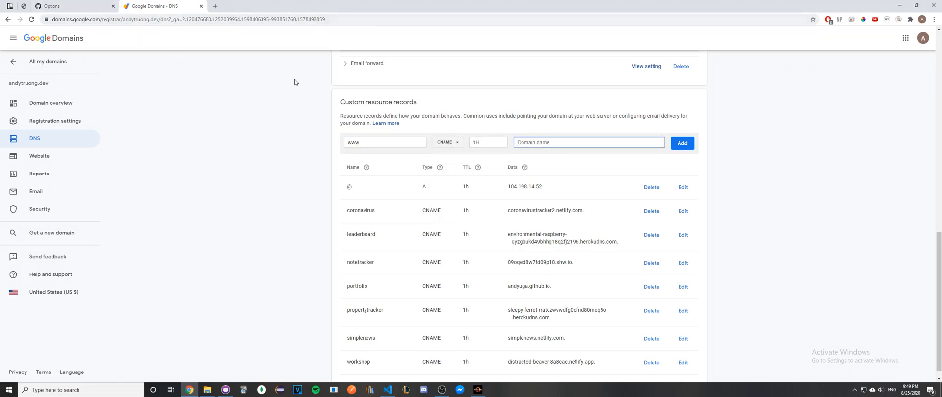
pyautogui.moveTo(285, 76)
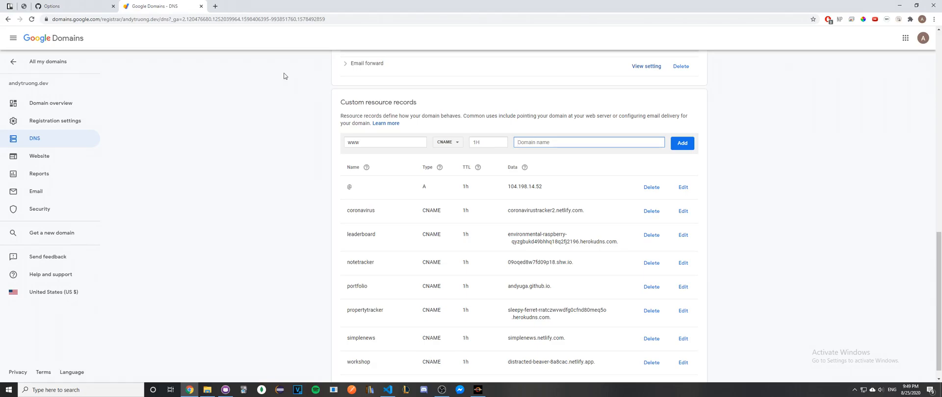
# Step: Point the www CNAME to livedetermined.github.io and add it to the records list
pyautogui.write('livedetermined')
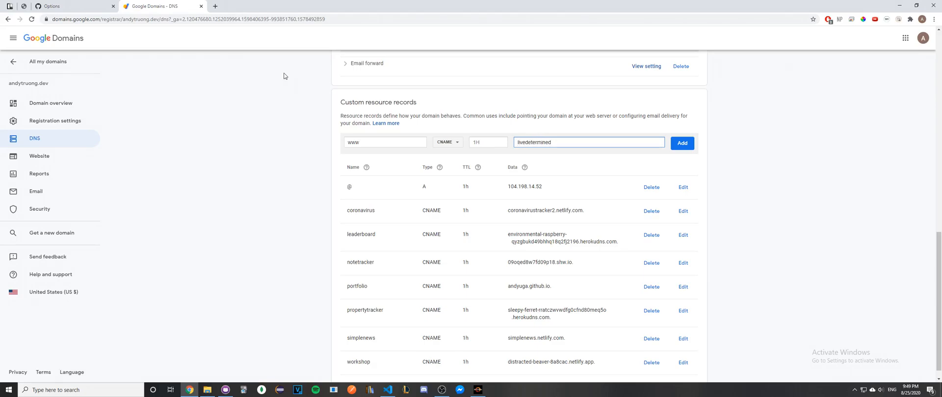
pyautogui.write('.github.io')
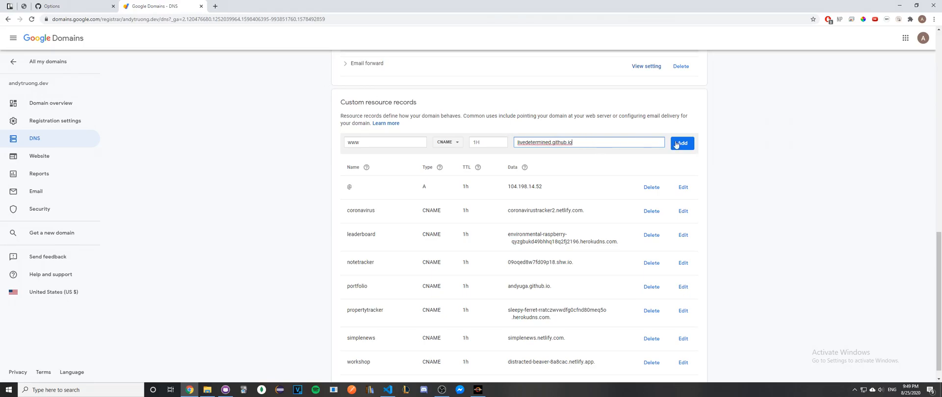
pyautogui.click(683, 143)
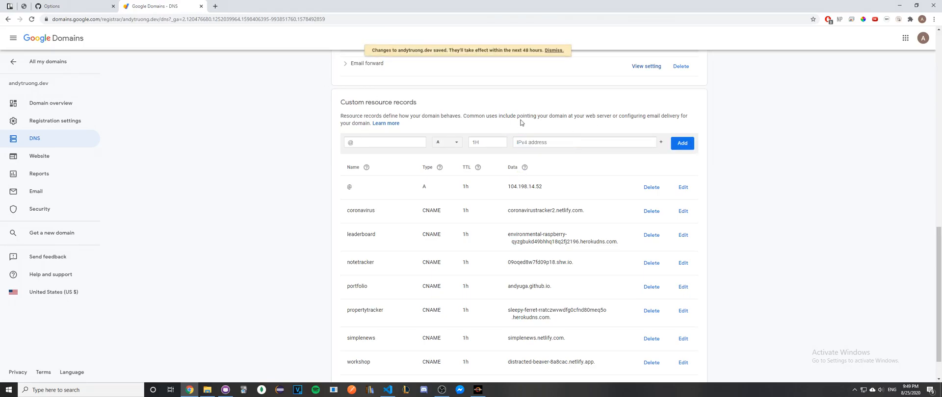
pyautogui.scroll(-3)
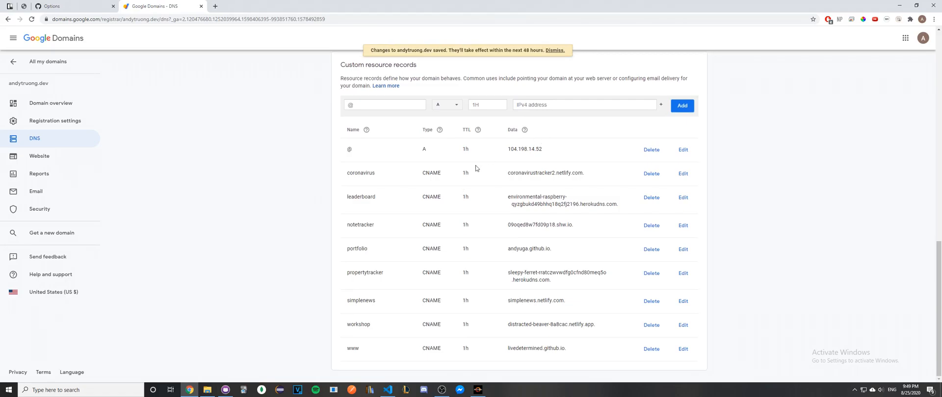
pyautogui.moveTo(401, 169)
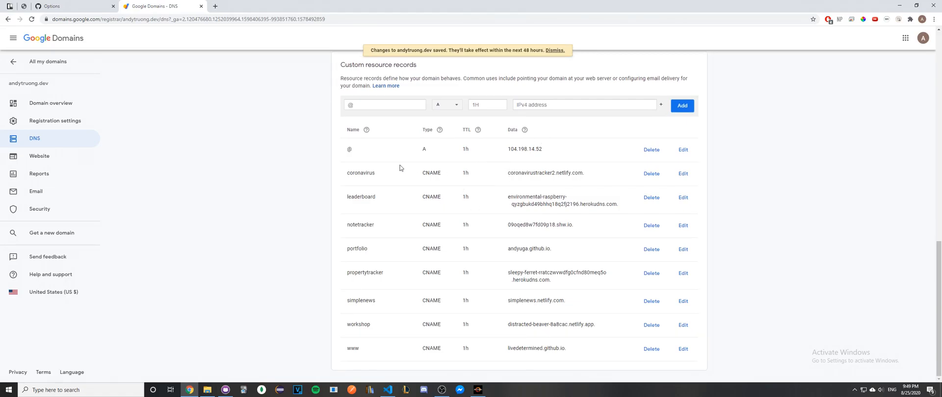
pyautogui.moveTo(450, 187)
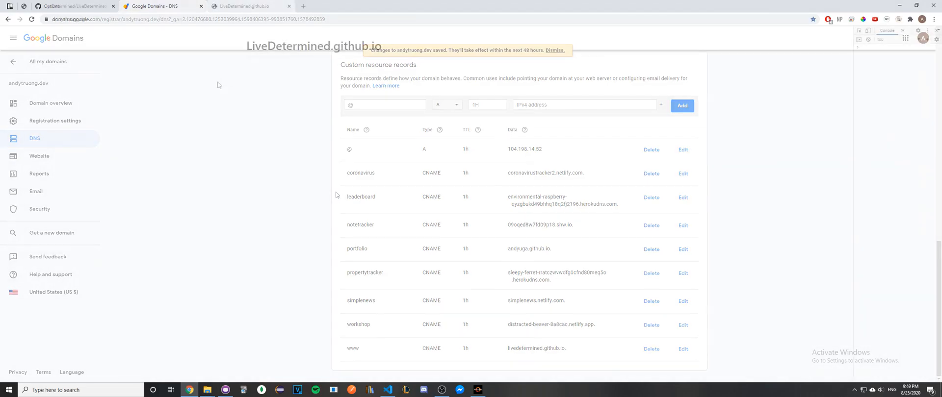
# Step: Visit andytruong.dev and see the LiveDetermined.github.io page served
pyautogui.click(250, 6)
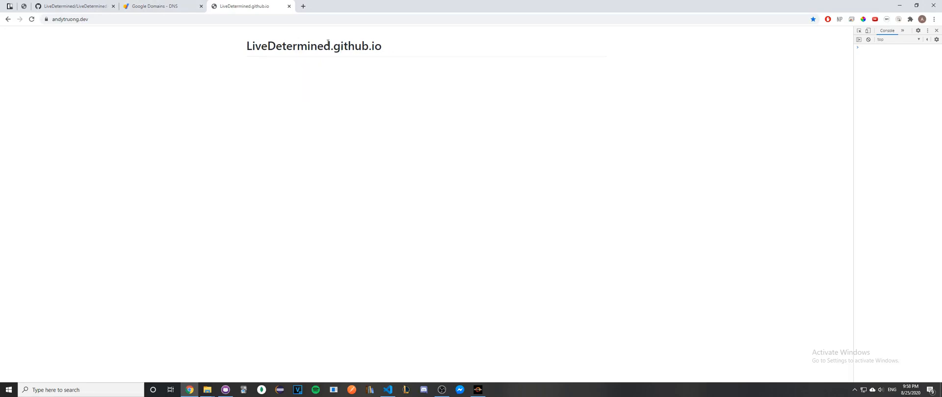
pyautogui.moveTo(239, 55)
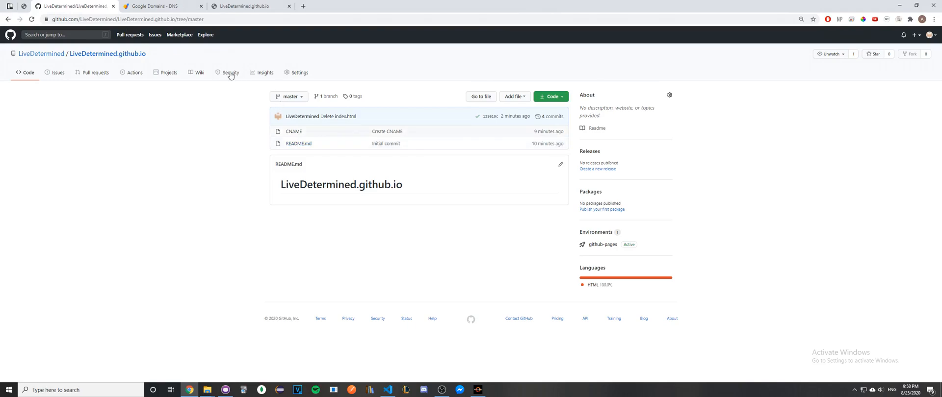
pyautogui.moveTo(251, 6)
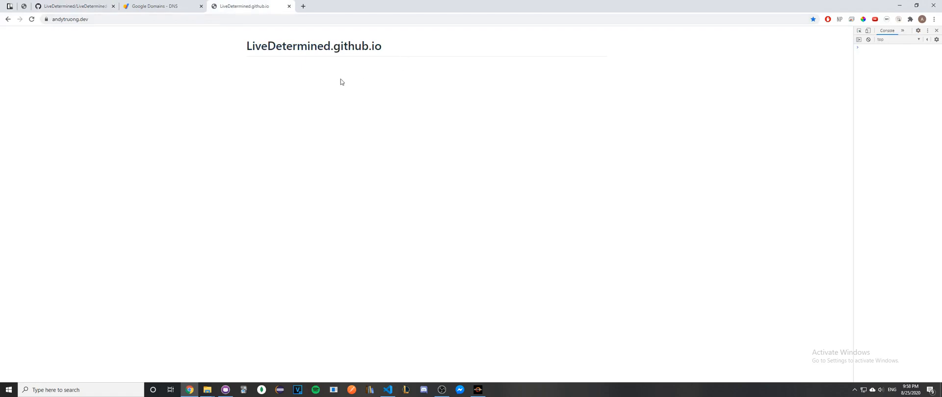
pyautogui.moveTo(323, 76)
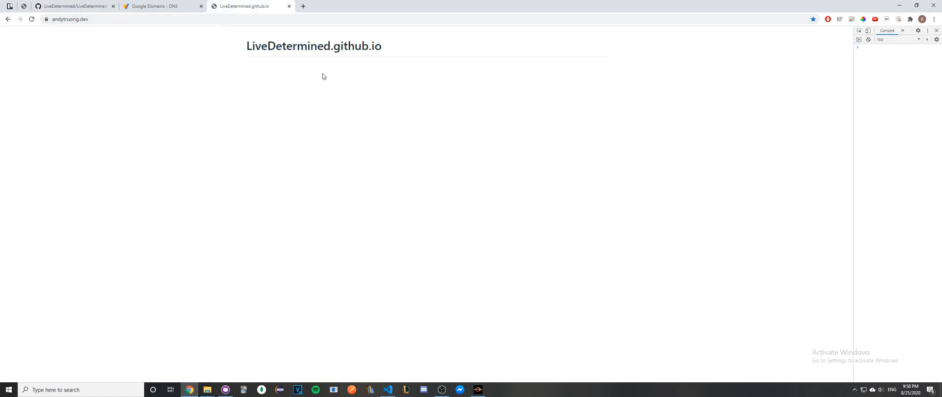